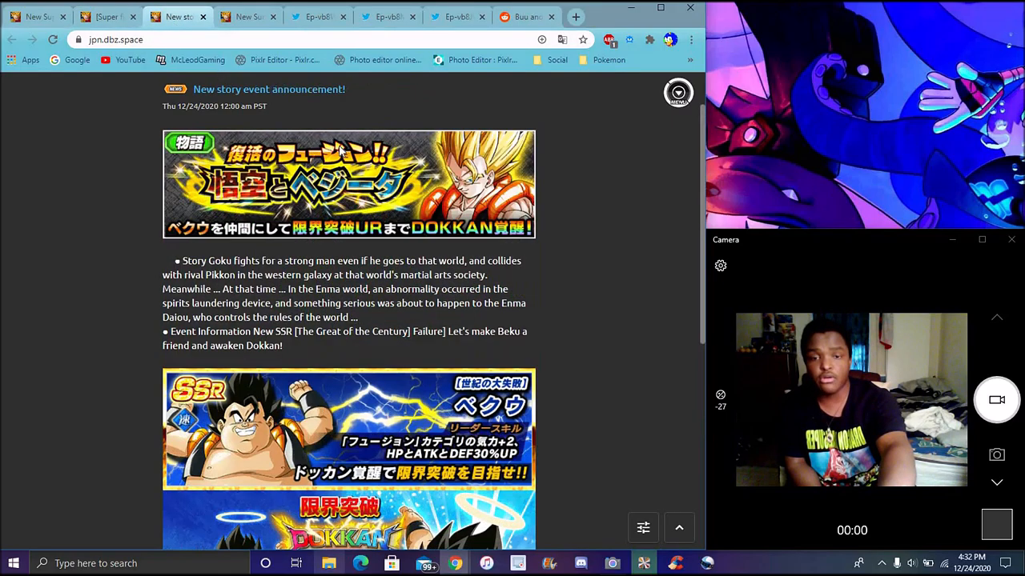
mouse_move(551, 159)
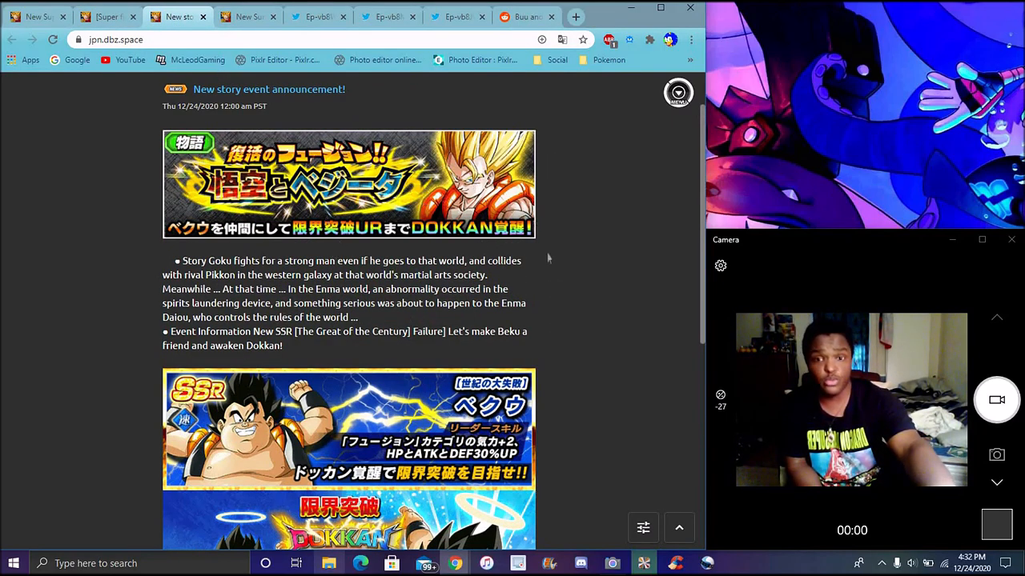
mouse_move(616, 279)
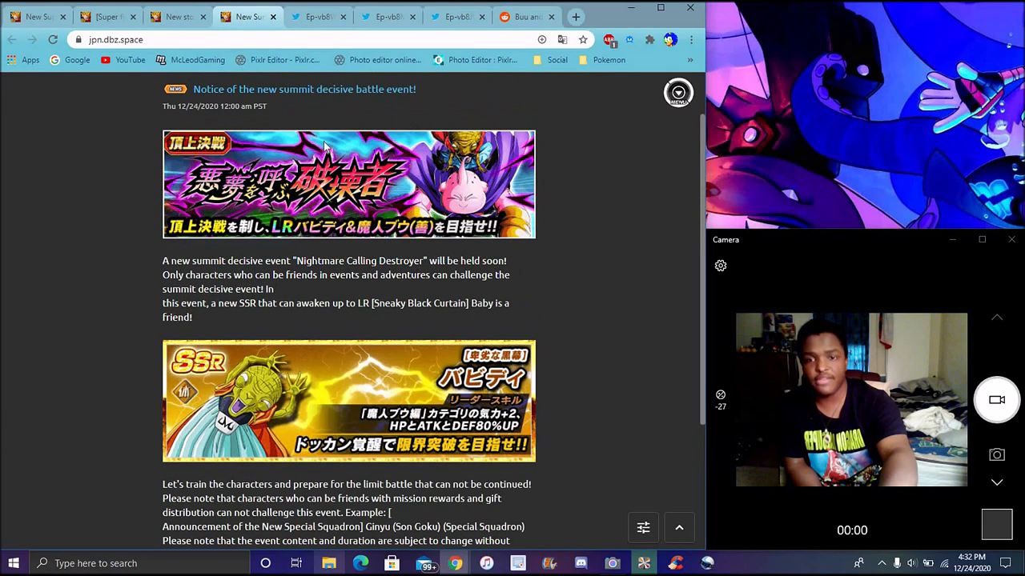
mouse_move(570, 199)
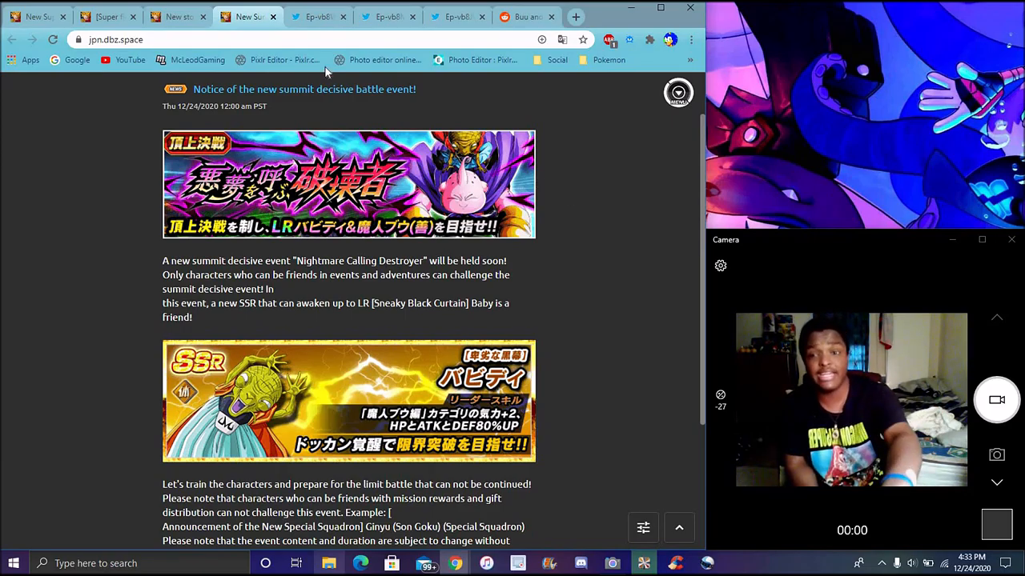
View the Twitter card image showing the unit's pre- and post-transformation stats and skills
left_click(314, 16)
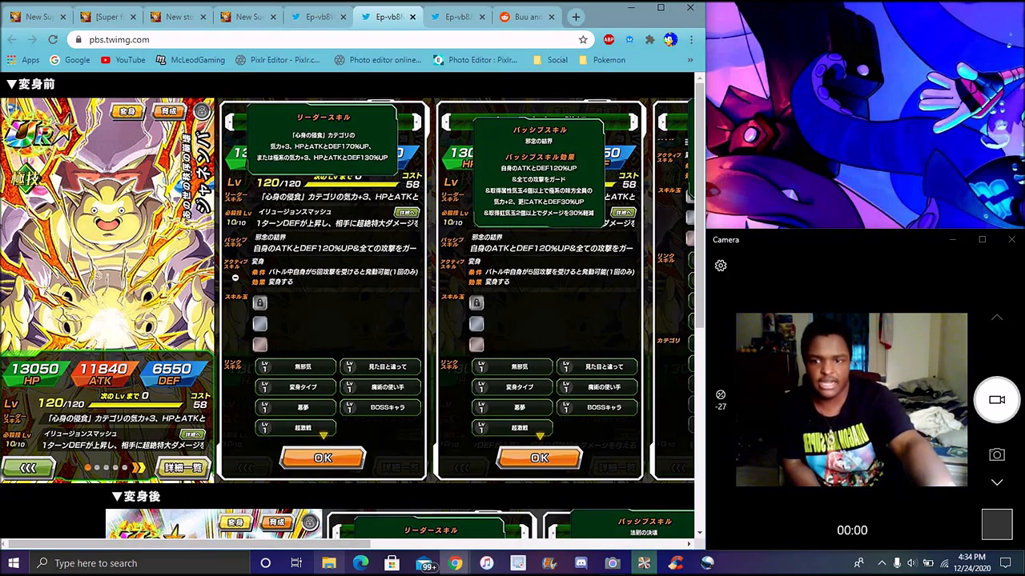
scroll("down", 3)
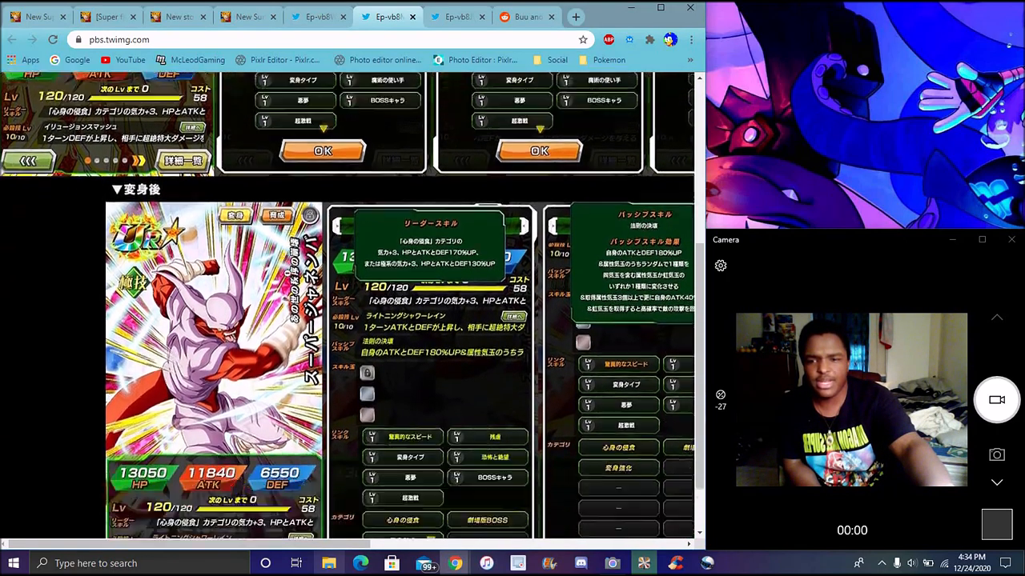
scroll("down", 3)
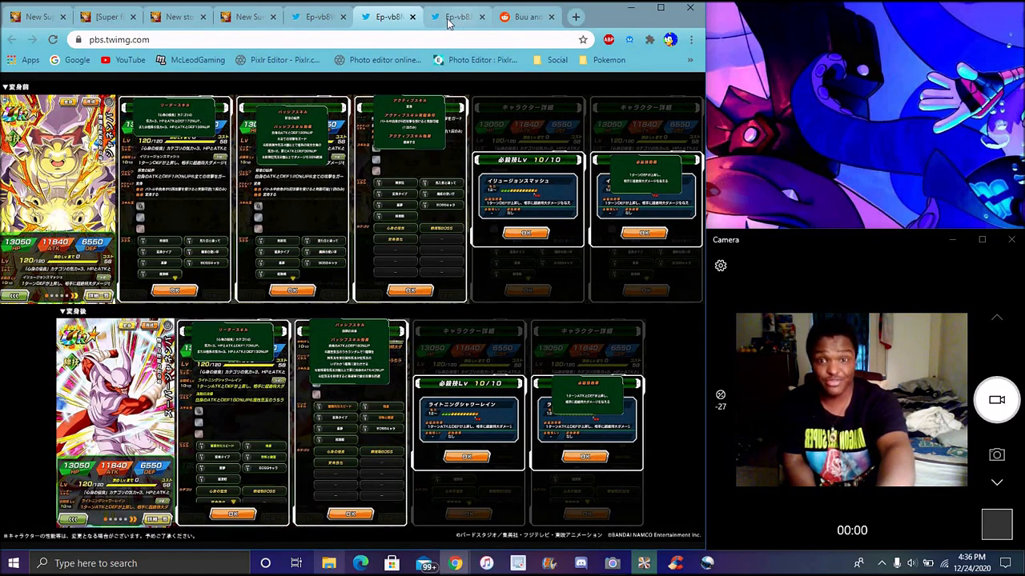
Switch to the second pbs.twimg.com card image with the Majin Buu unit's stats and level-20 super attack
left_click(456, 16)
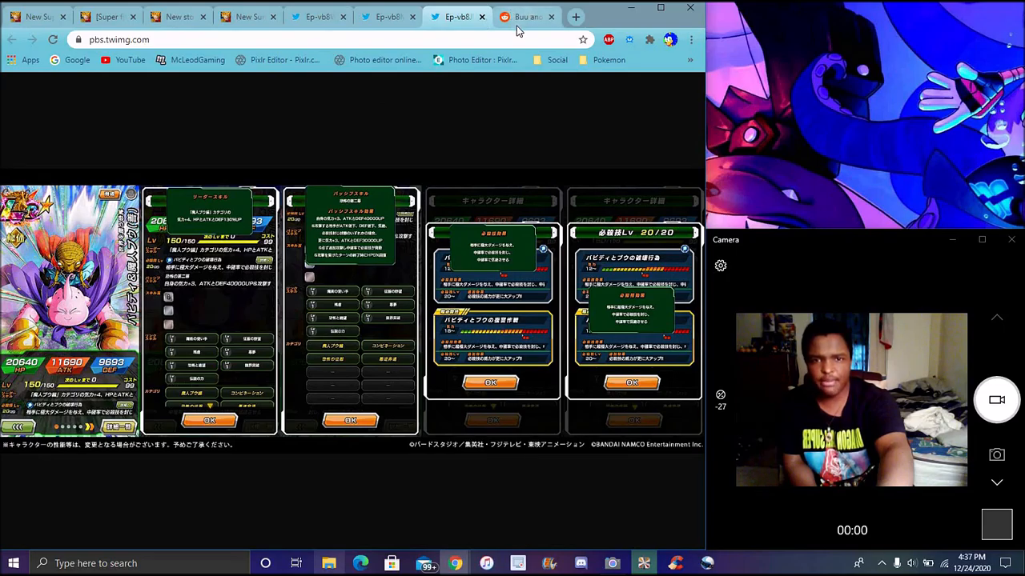
Switch to the Reddit r/DBZDokkanBattle post on LR Babidi & Majin Buu (Good)
left_click(527, 16)
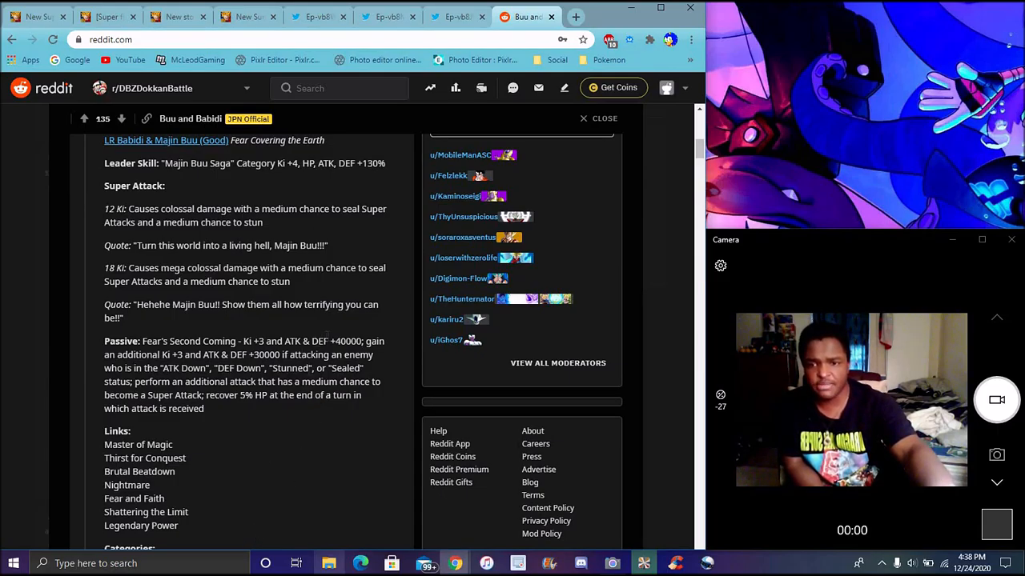
Scroll past Babidi & Majin Buu's links and categories to Janemba's leader skill and super attack
scroll("down", 3)
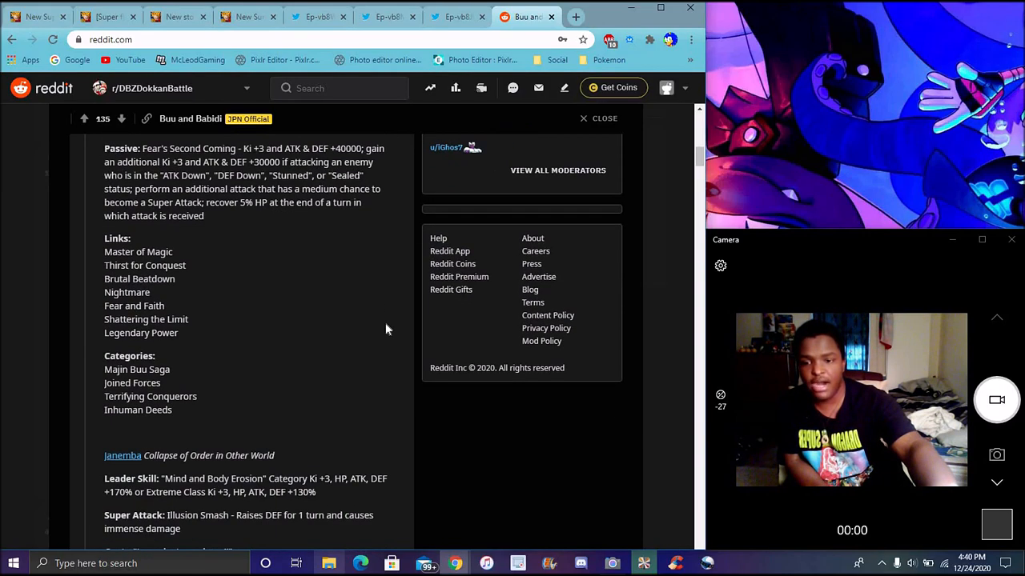
Scroll to Janemba's passive, transformation active conditions, links and categories
scroll("down", 3)
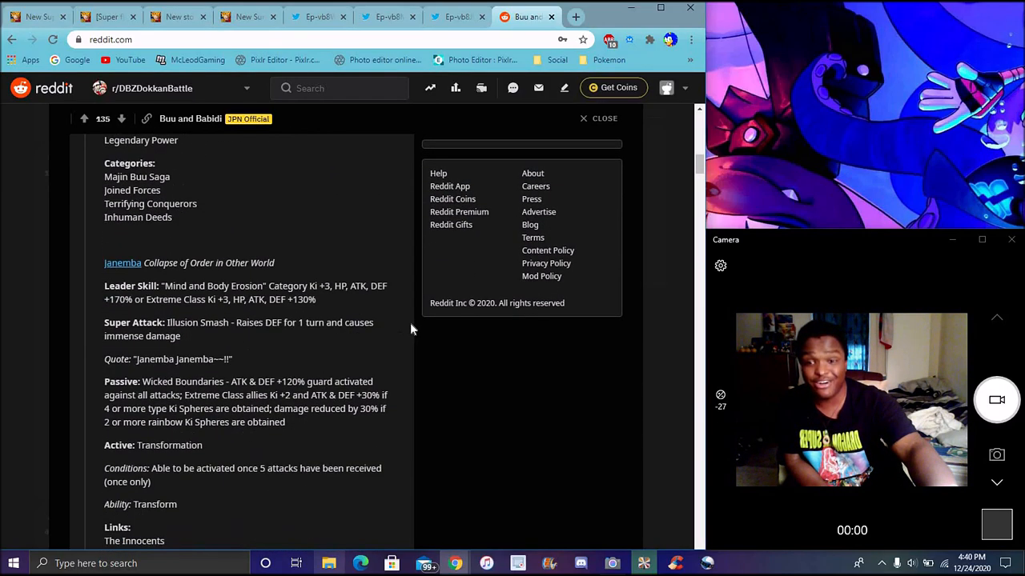
scroll("down", 3)
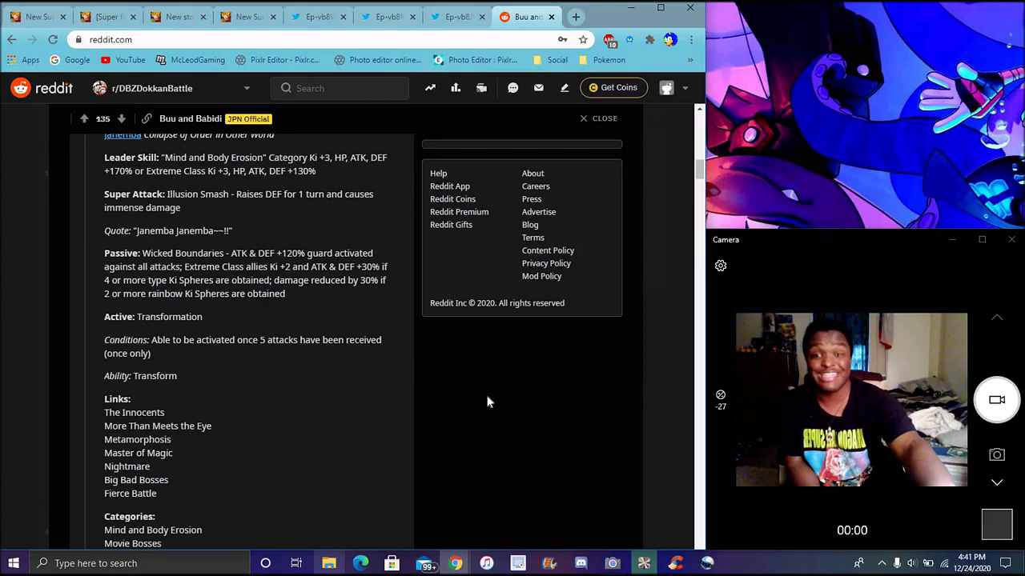
Scroll through transformed Janemba's details to Pikkon's Leader Skill and Super Attack
scroll("down", 3)
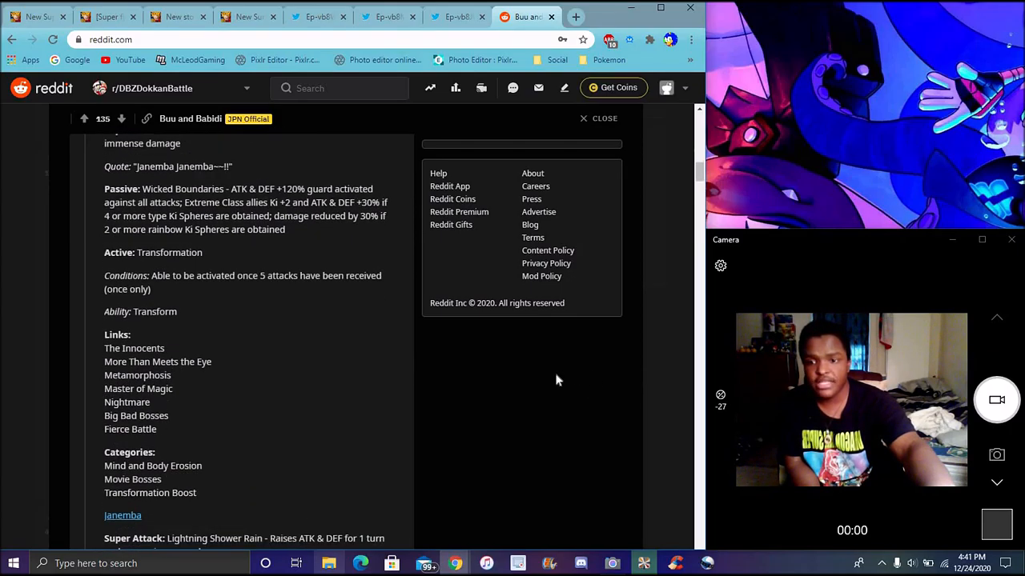
scroll("down", 3)
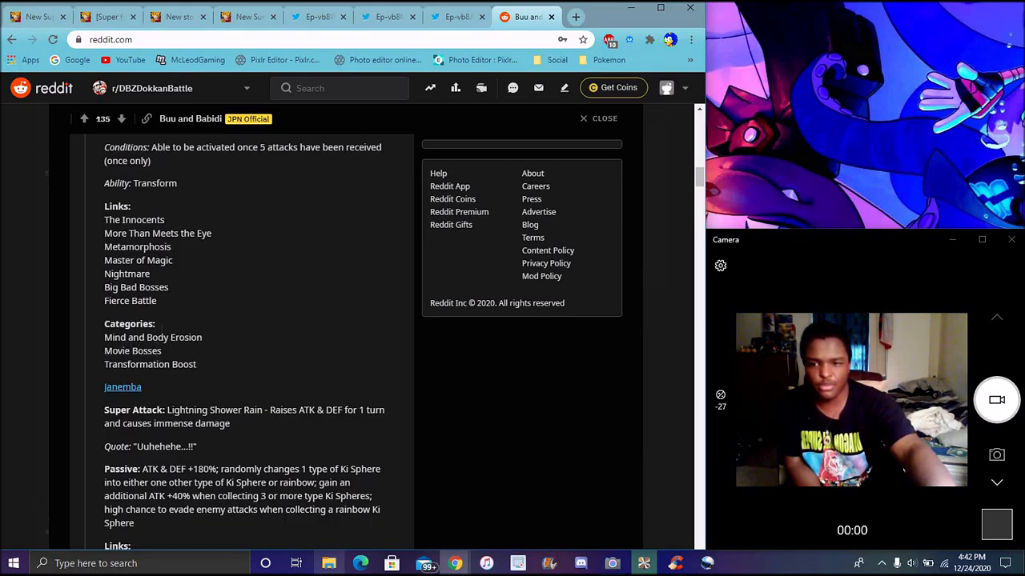
mouse_move(537, 391)
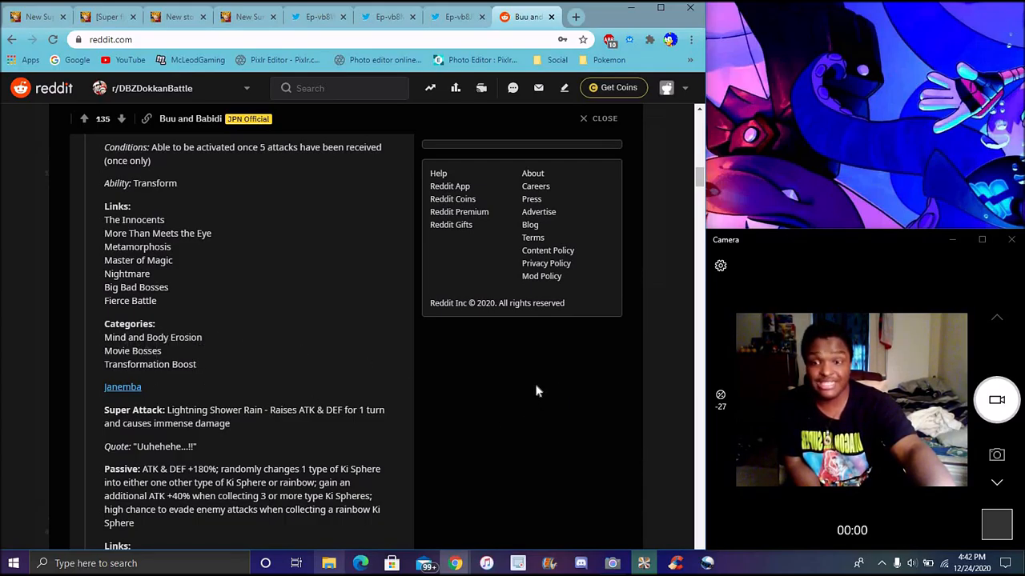
scroll("down", 3)
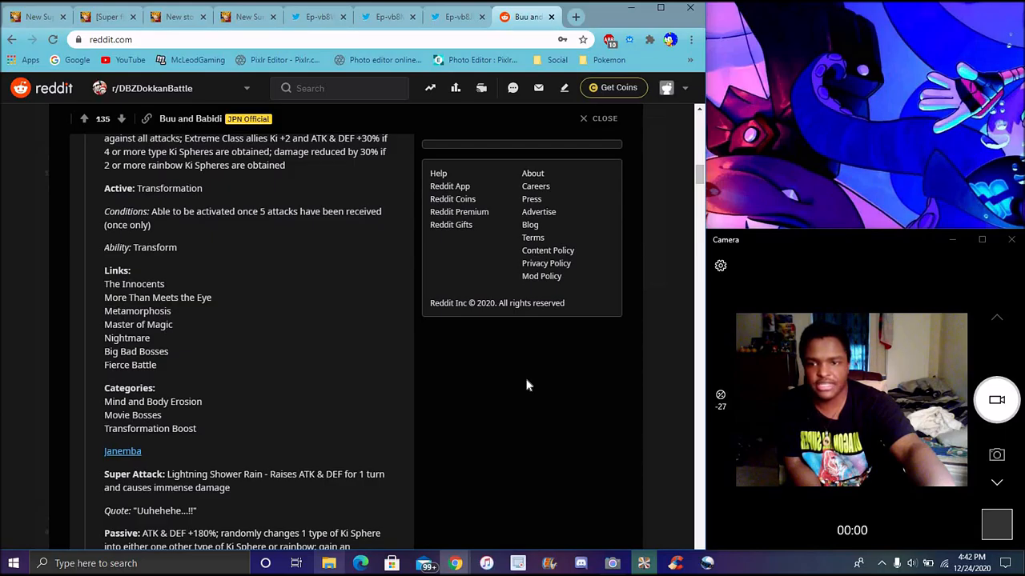
mouse_move(539, 406)
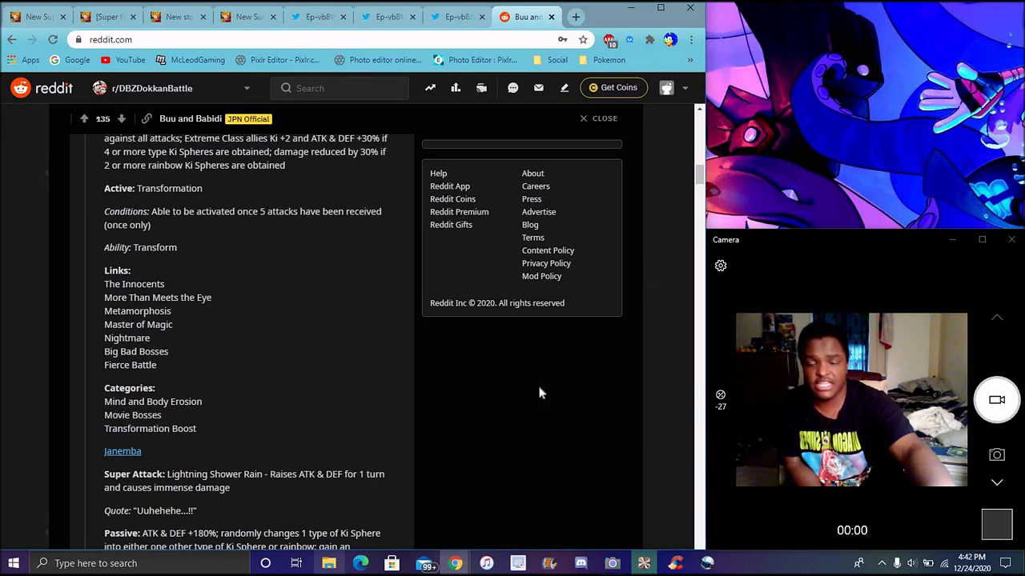
scroll("down", 3)
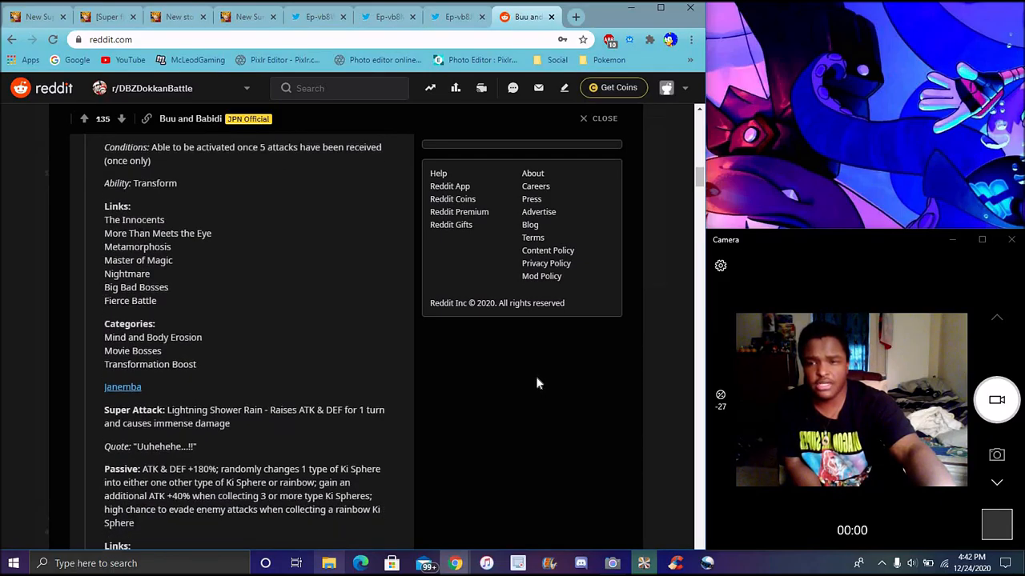
scroll("down", 3)
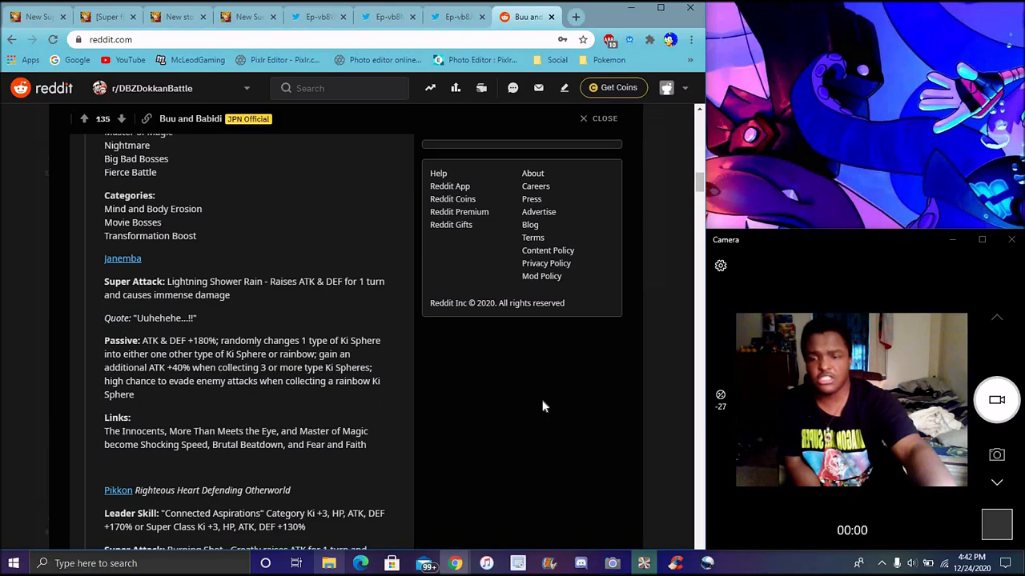
scroll("down", 3)
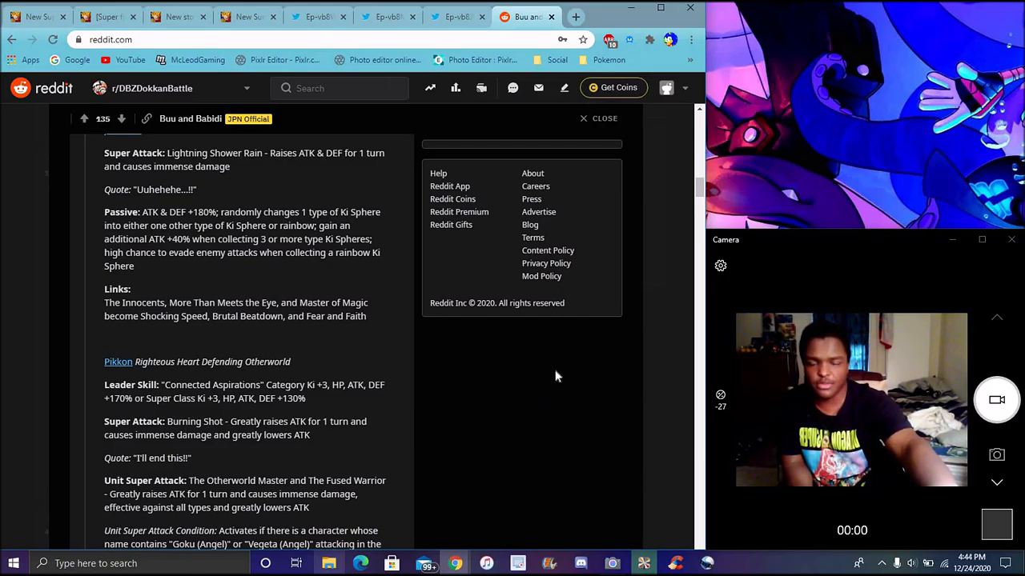
Scroll to Pikkon's Greatest Master in Otherworld active, conditions, ability and voice line
scroll("down", 3)
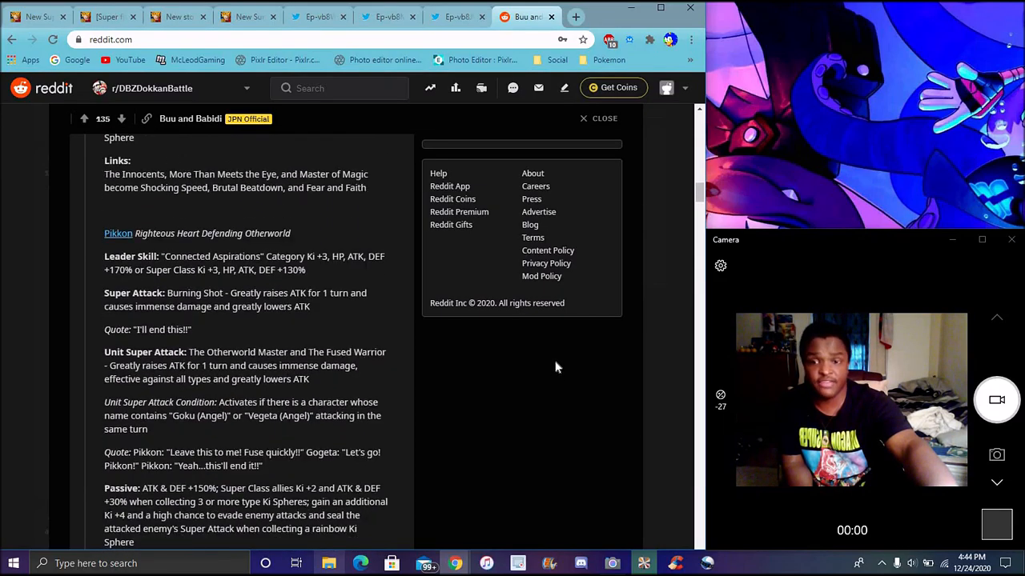
scroll("down", 3)
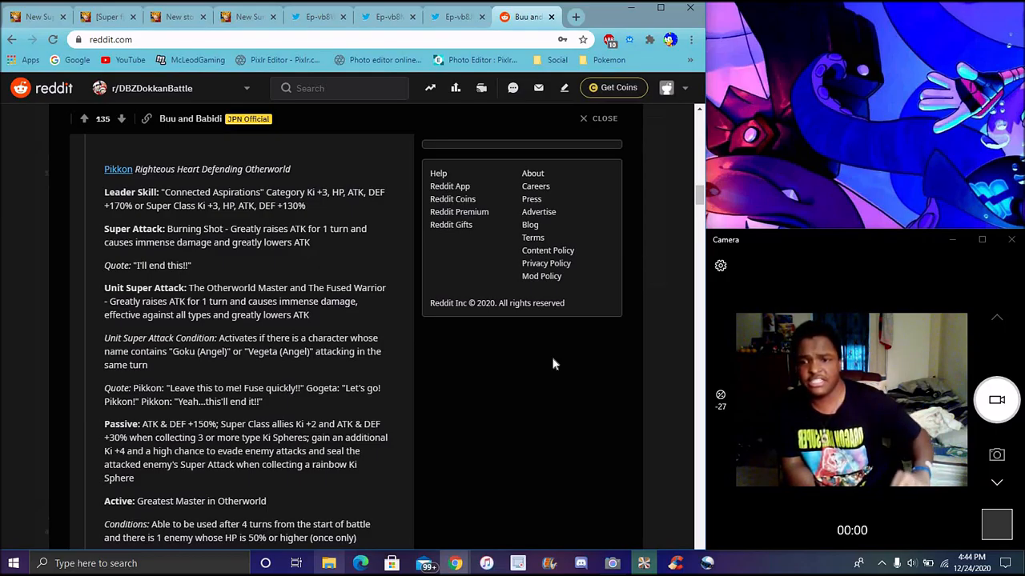
scroll("down", 3)
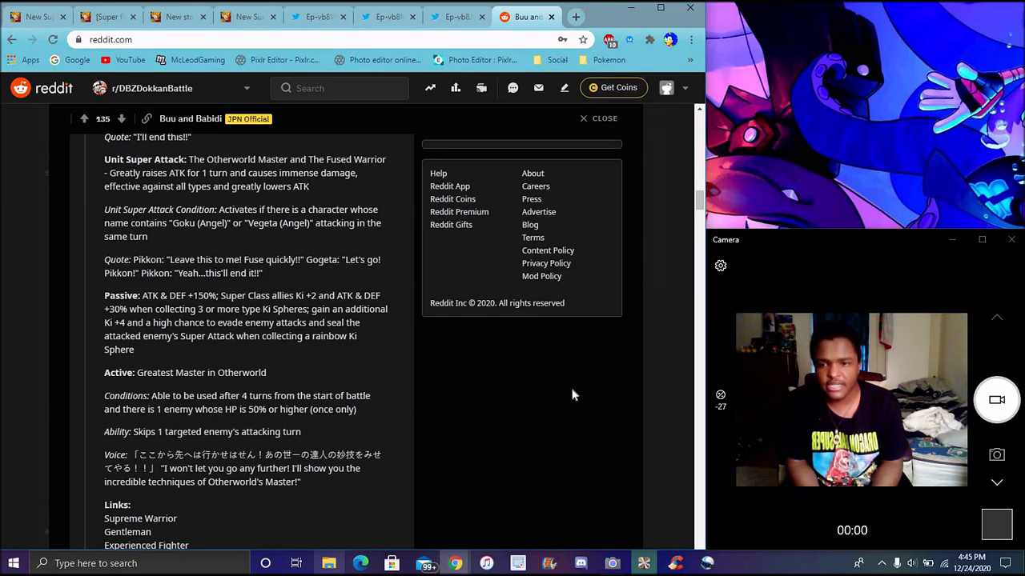
scroll("down", 3)
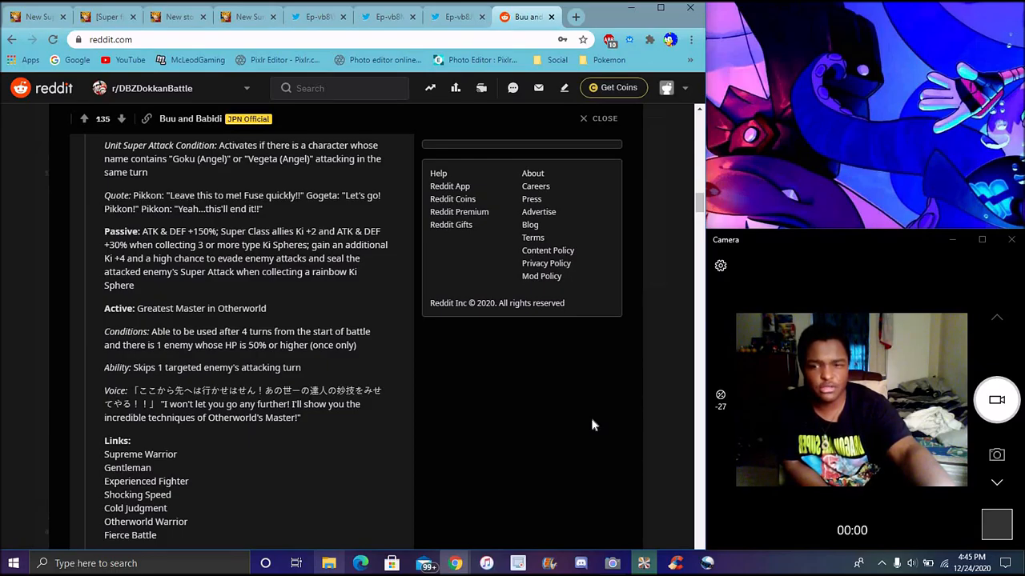
mouse_move(607, 426)
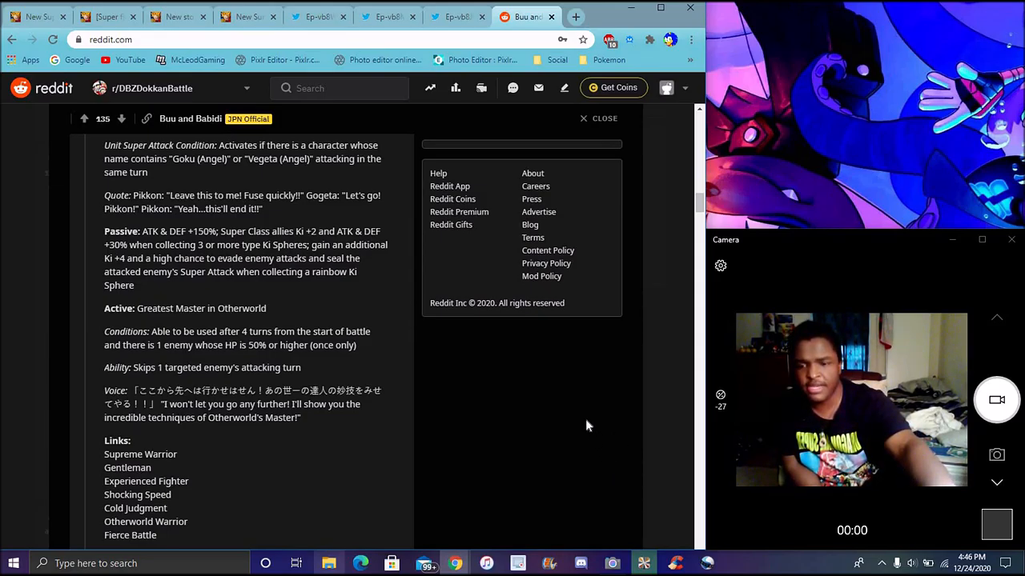
scroll("down", 3)
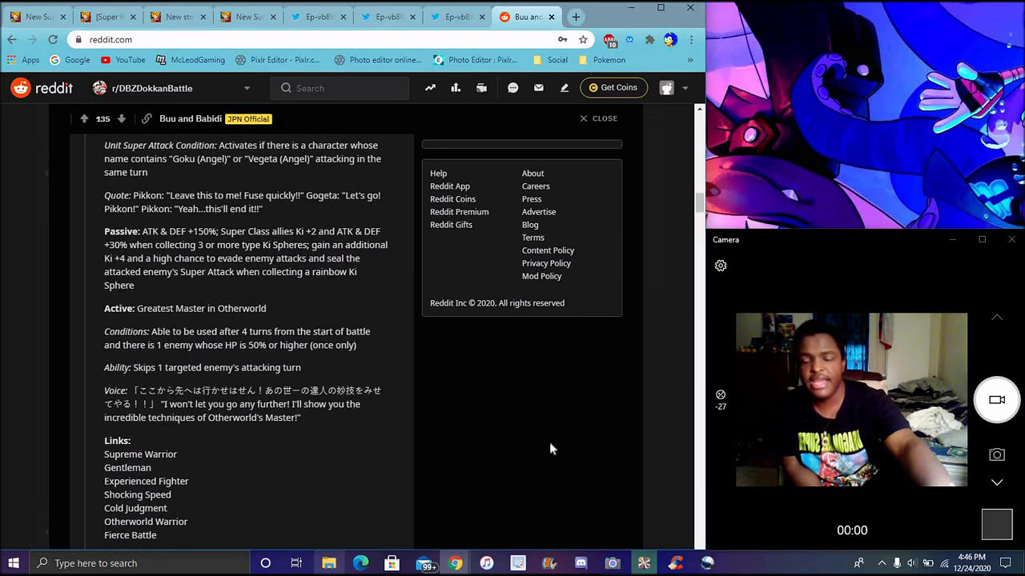
scroll("down", 3)
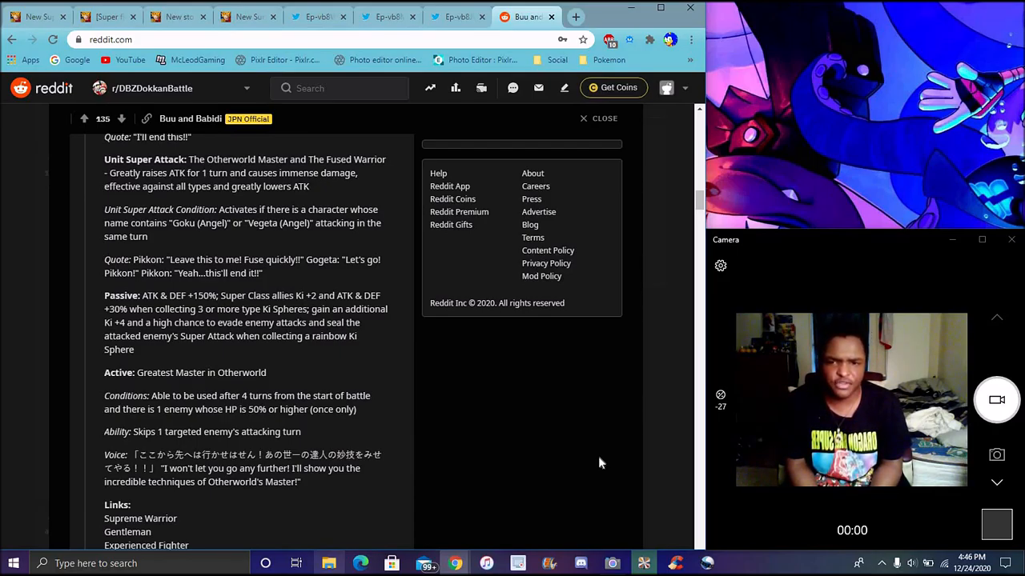
mouse_move(303, 423)
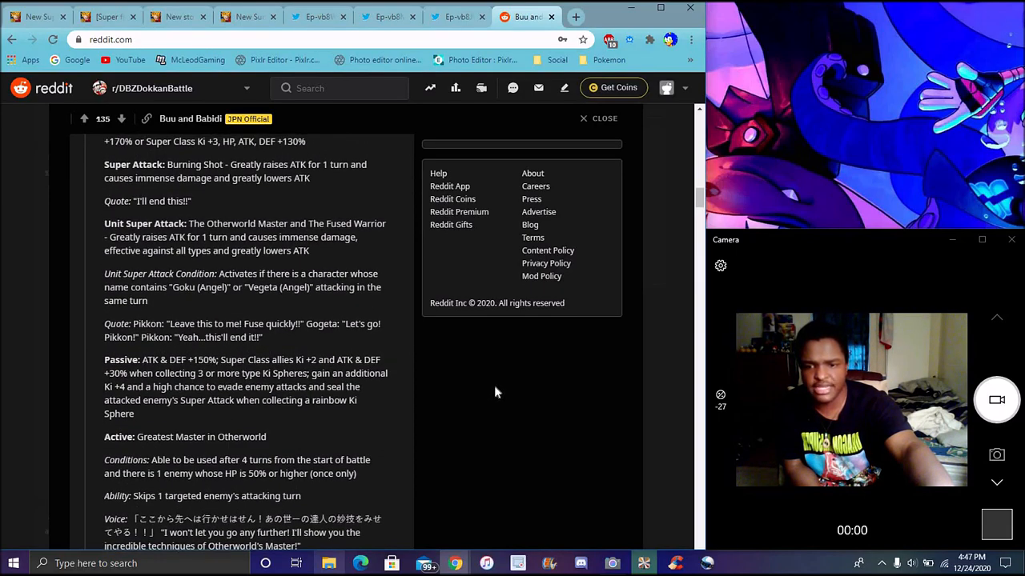
scroll("down", 3)
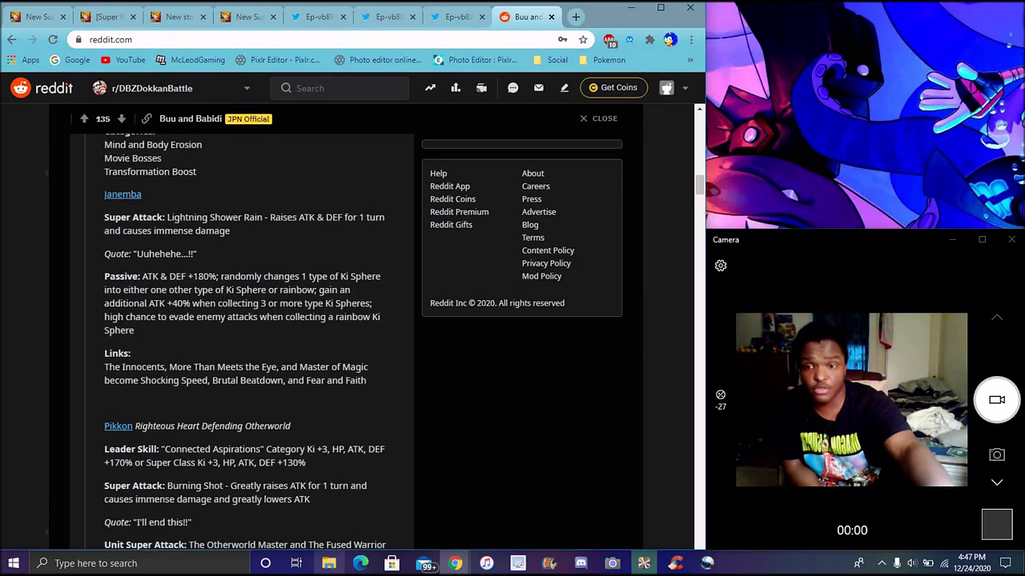
mouse_move(531, 403)
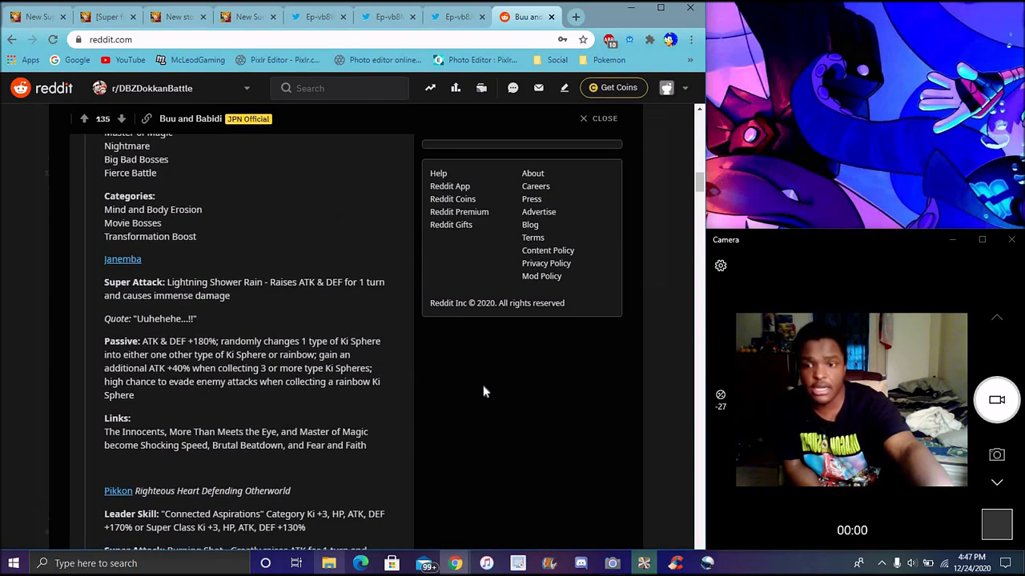
scroll("down", 3)
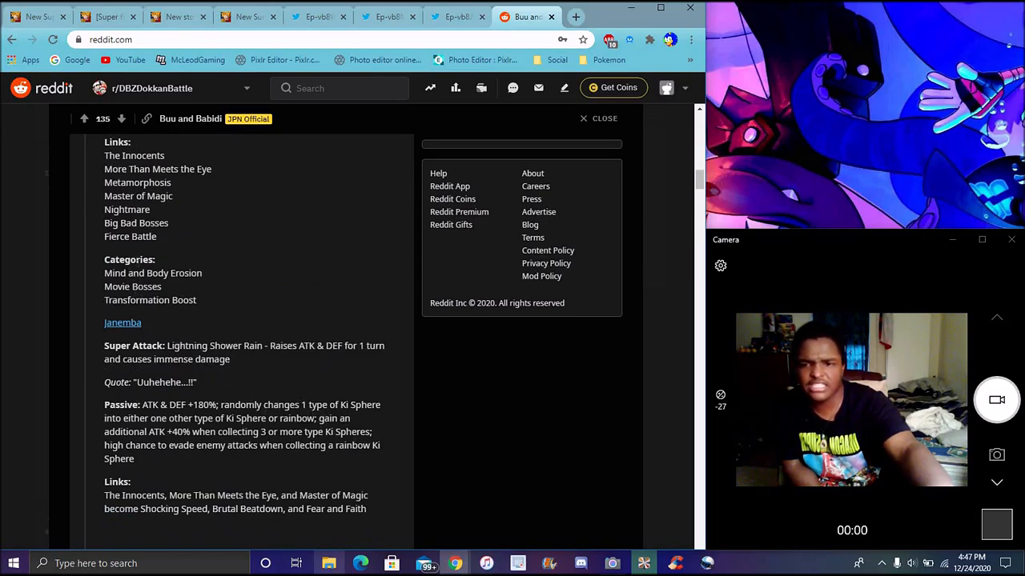
mouse_move(509, 416)
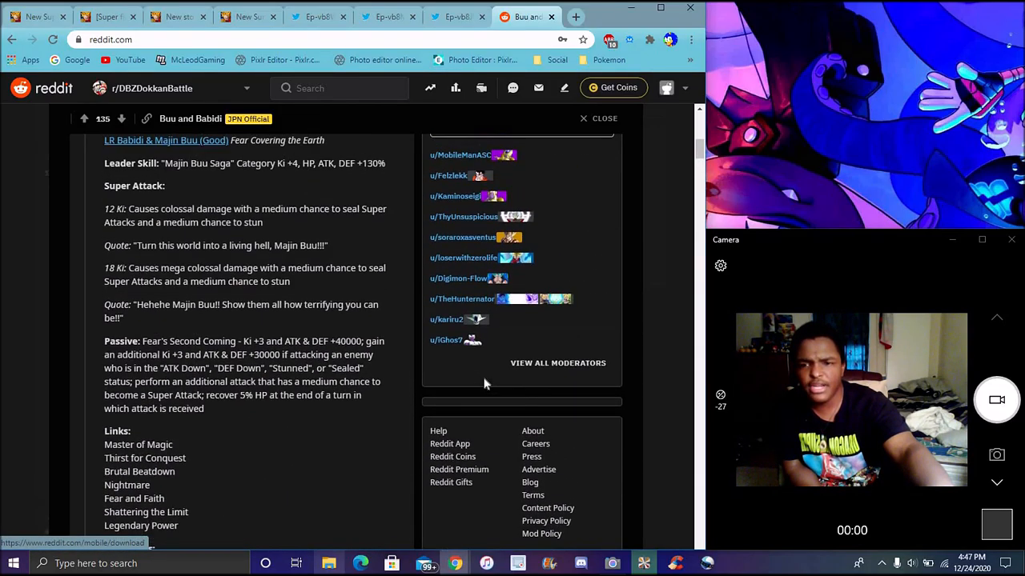
scroll("down", 3)
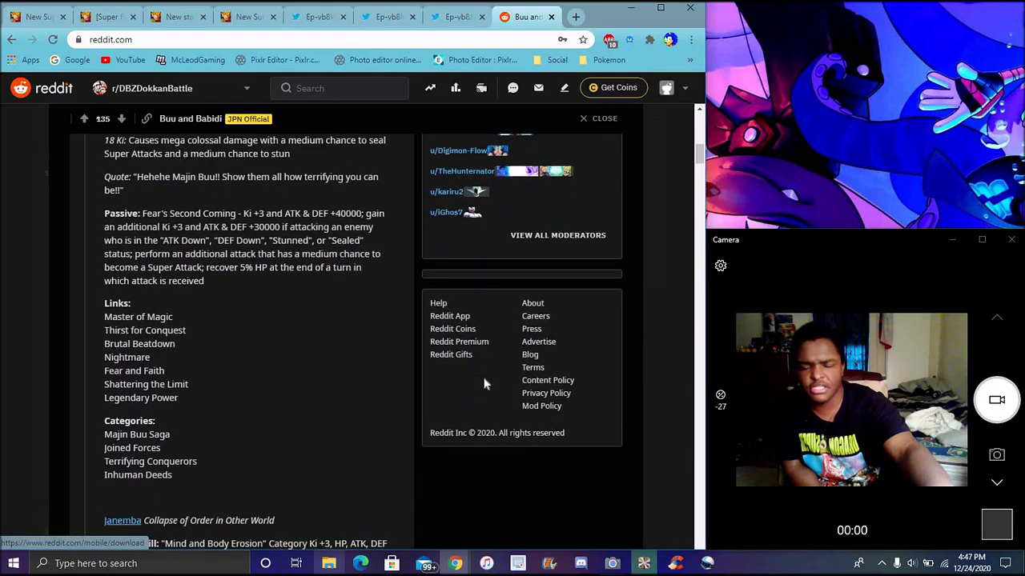
scroll("down", 3)
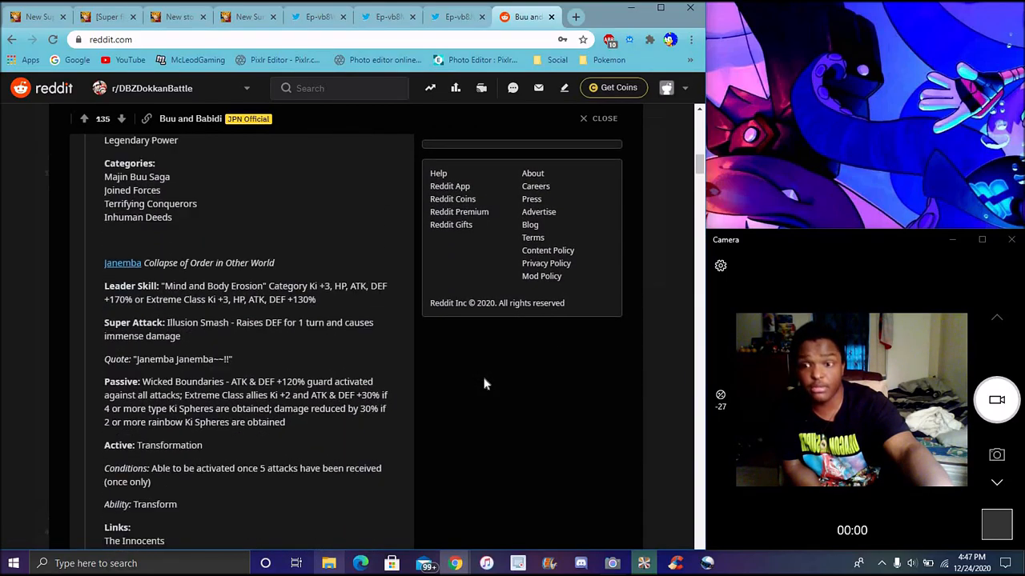
scroll("down", 3)
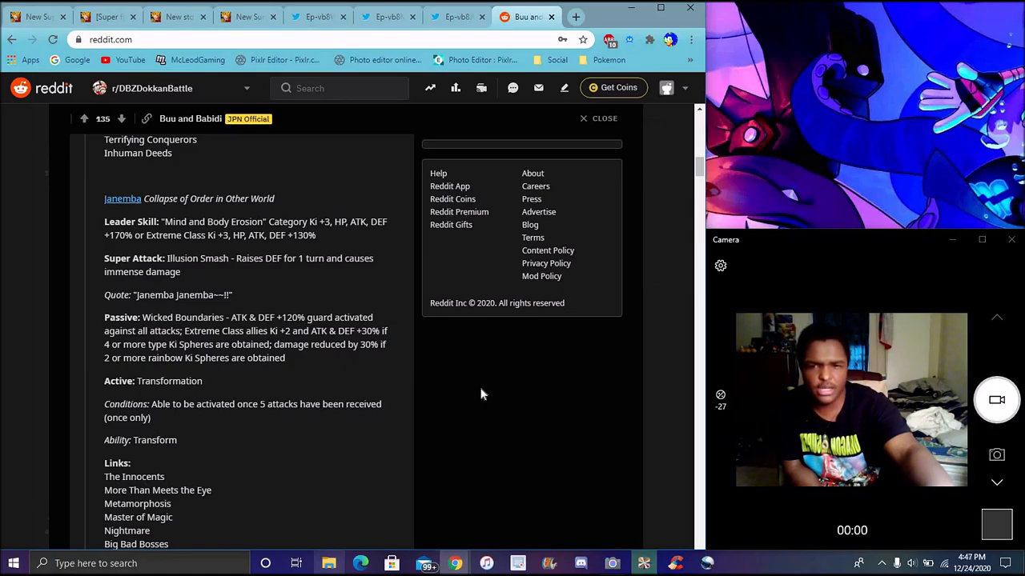
mouse_move(511, 411)
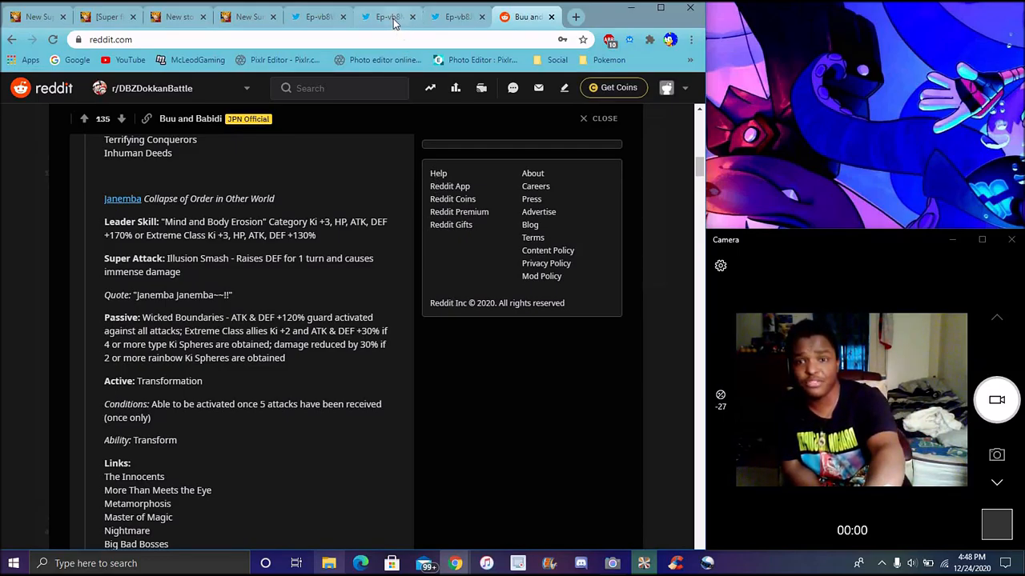
left_click(317, 16)
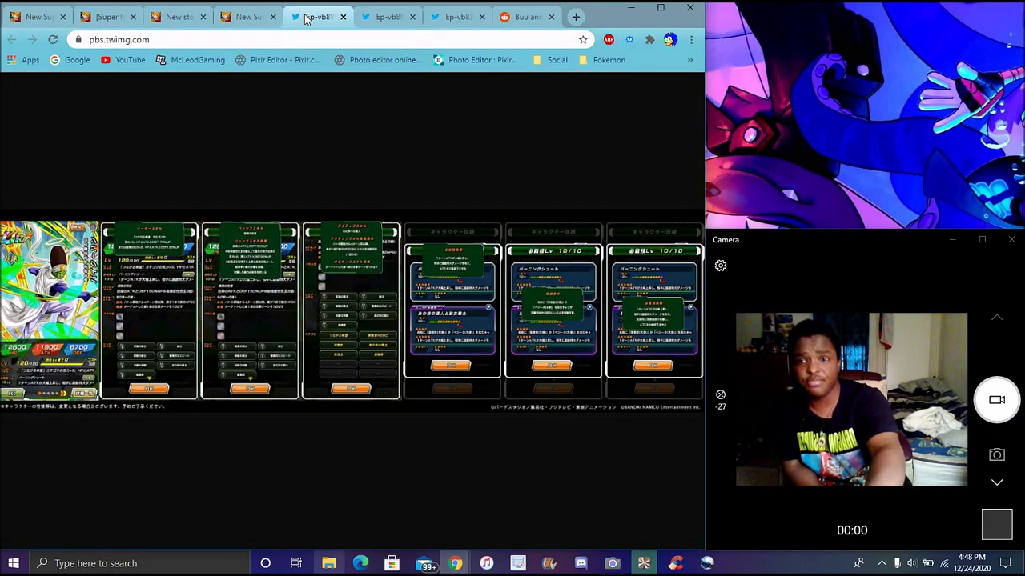
left_click(108, 16)
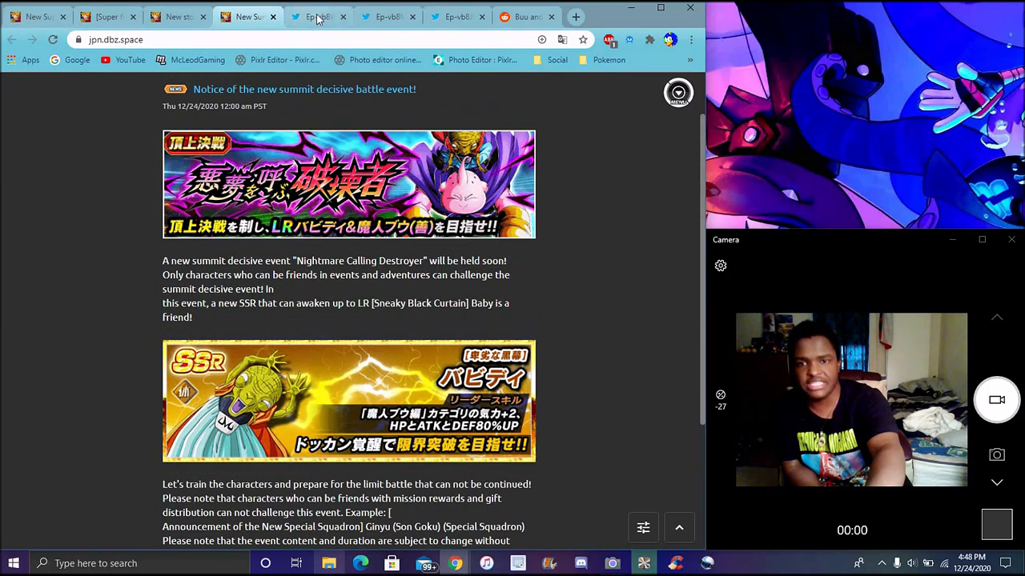
left_click(314, 16)
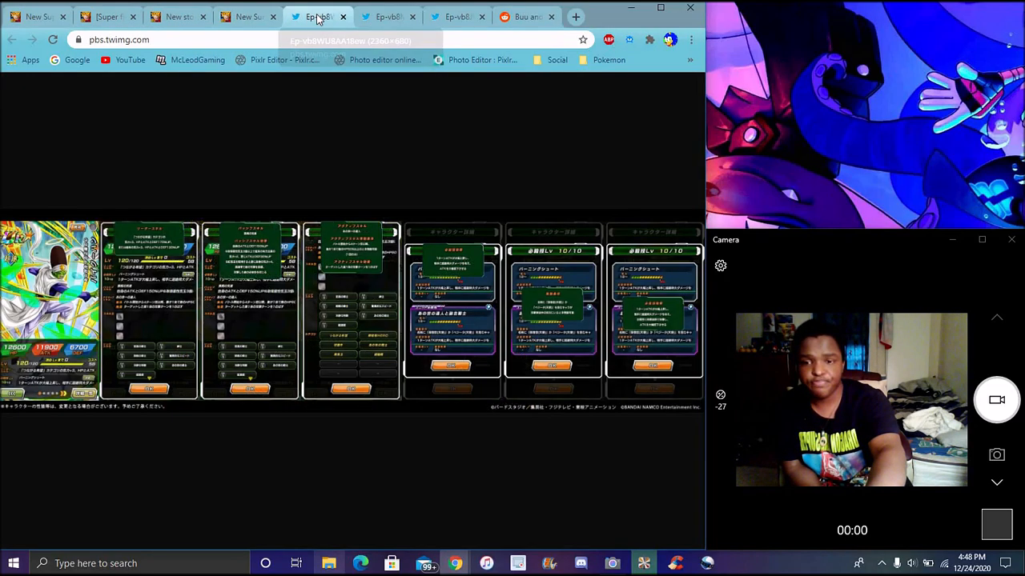
left_click(387, 16)
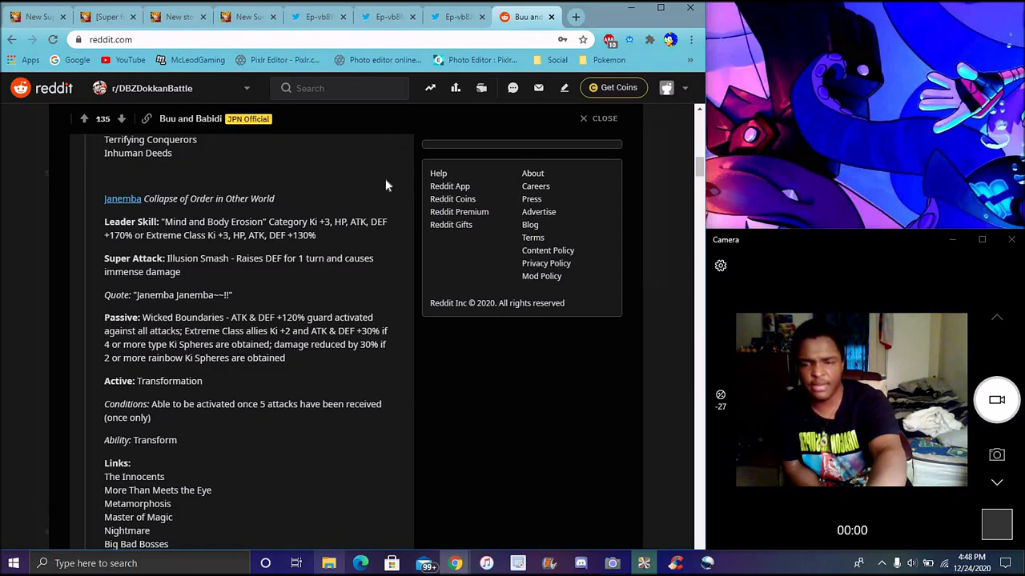
Scroll past Janemba's links to the transformed Janemba super attack, passive and Pikkon's entry start
scroll("down", 3)
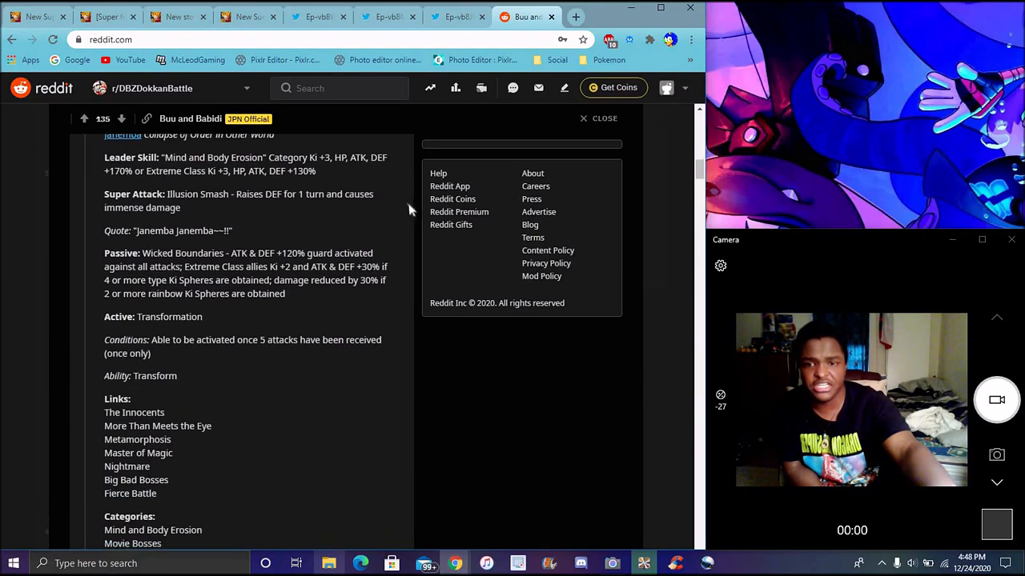
mouse_move(416, 183)
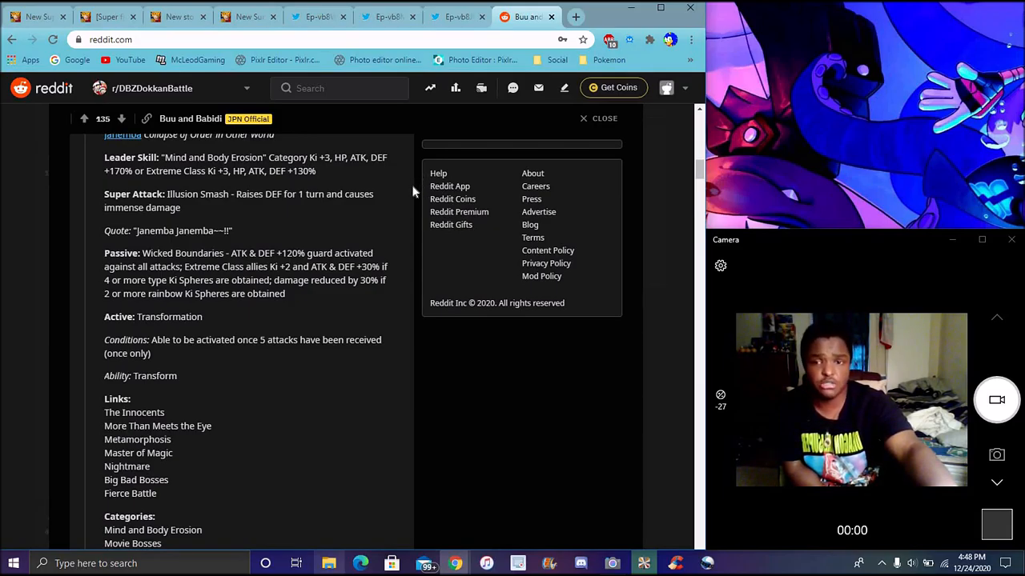
scroll("down", 3)
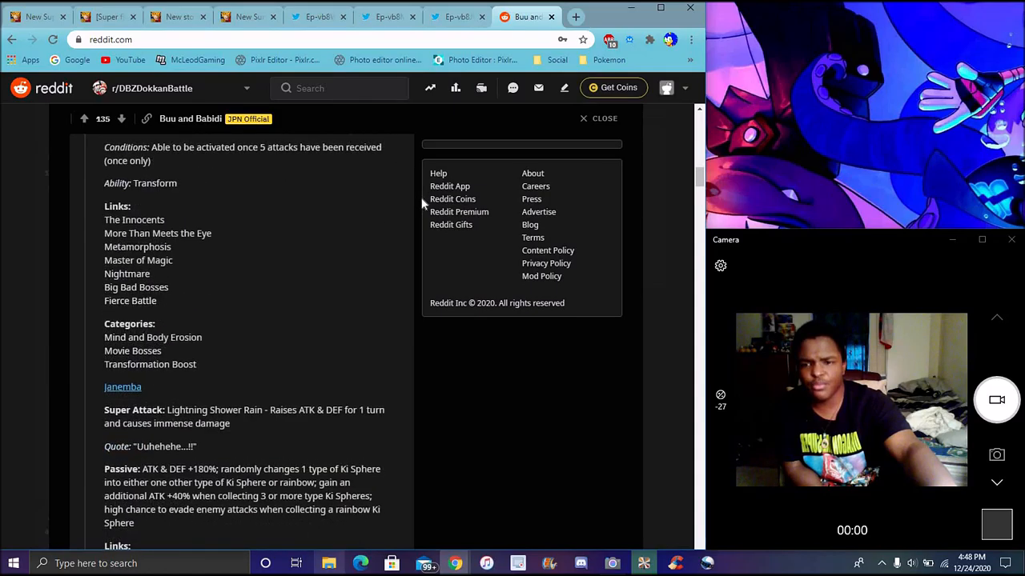
scroll("down", 3)
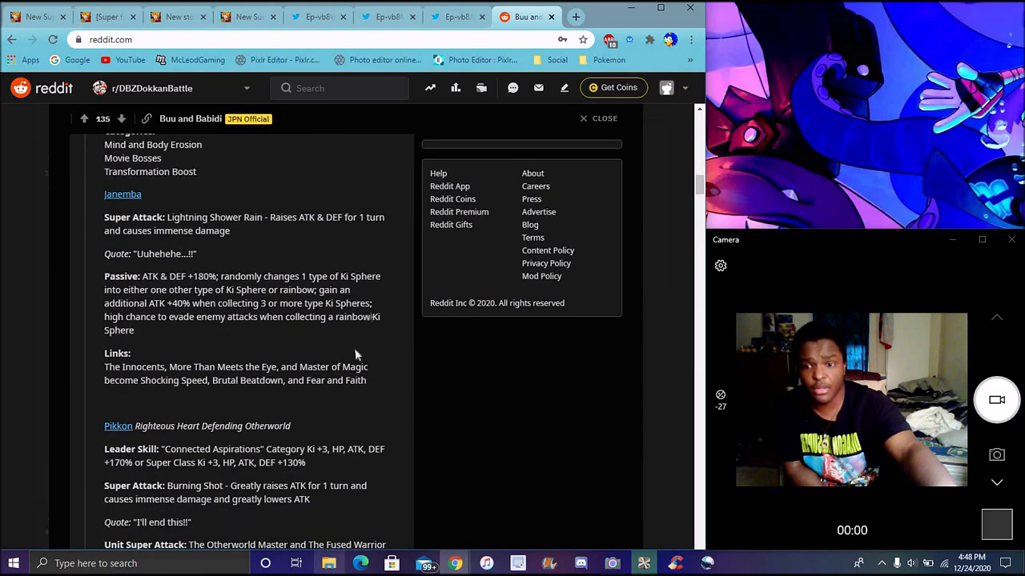
scroll("down", 3)
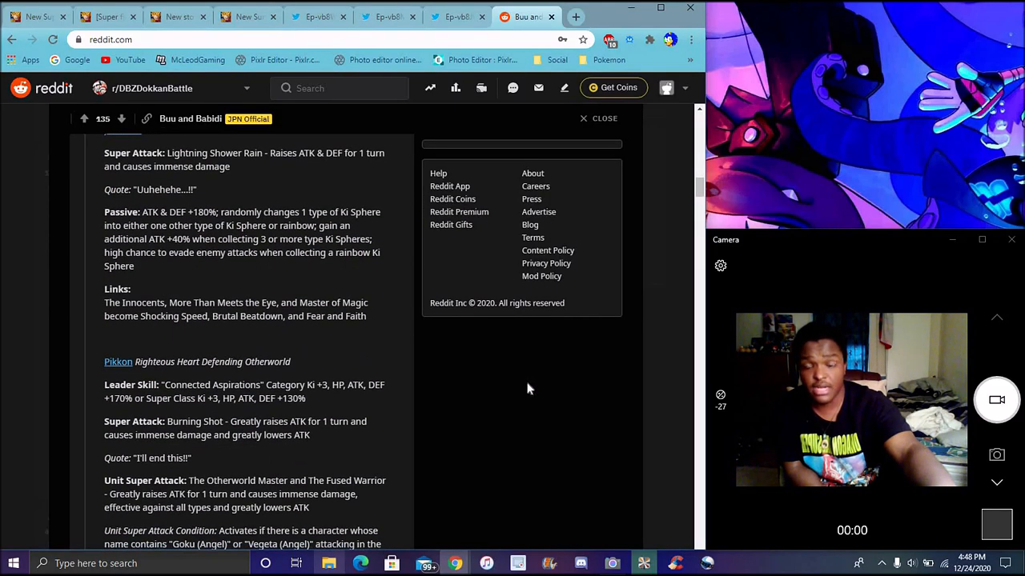
scroll("down", 3)
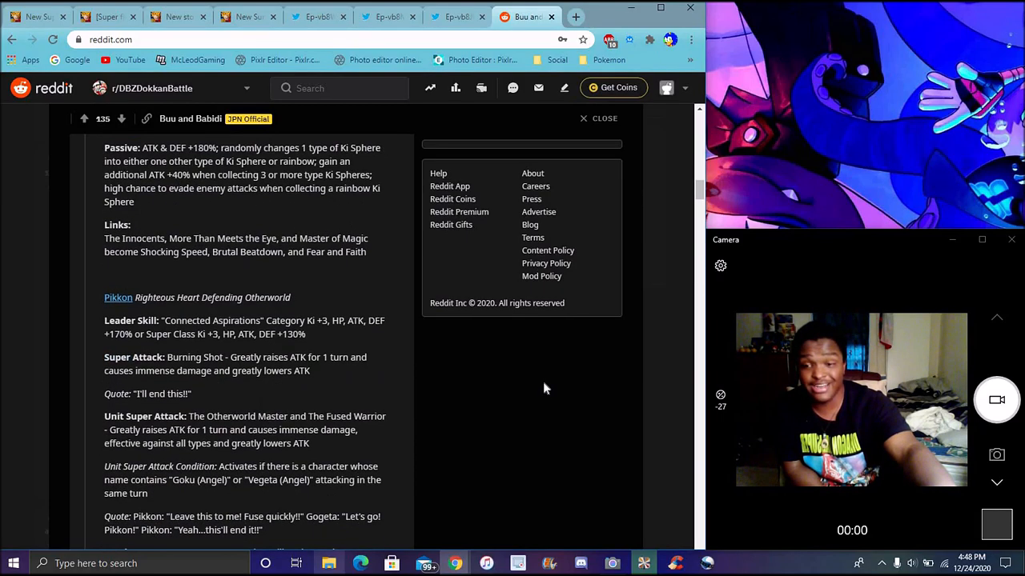
scroll("down", 3)
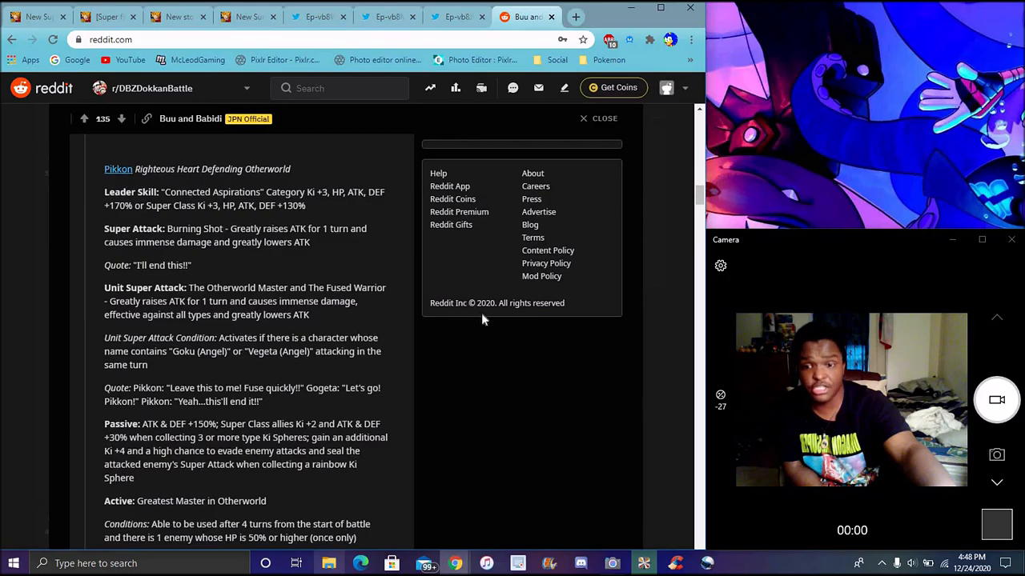
scroll("down", 3)
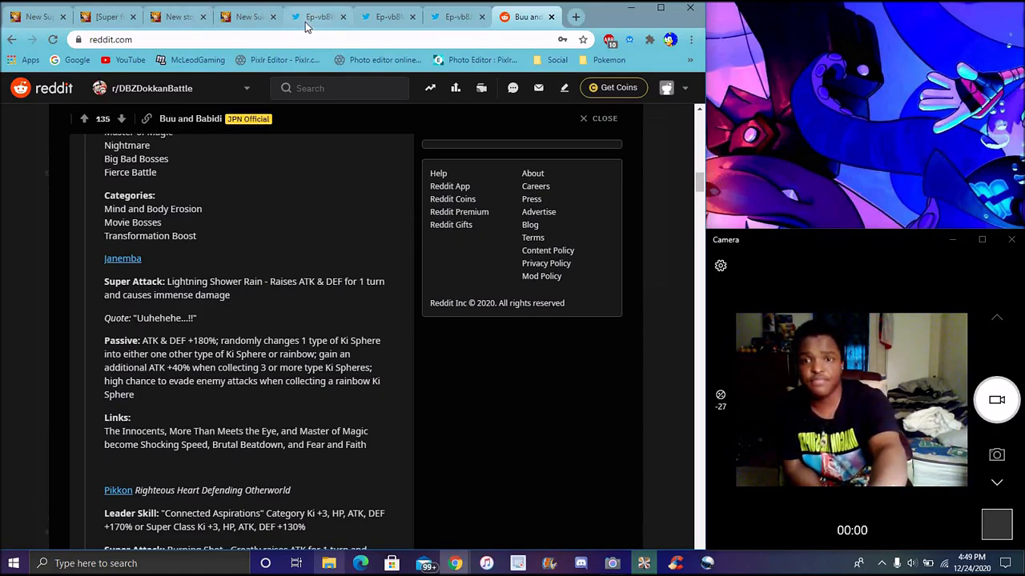
View the Majin Buu card detail image, then the green-skinned unit's card sheet
left_click(387, 16)
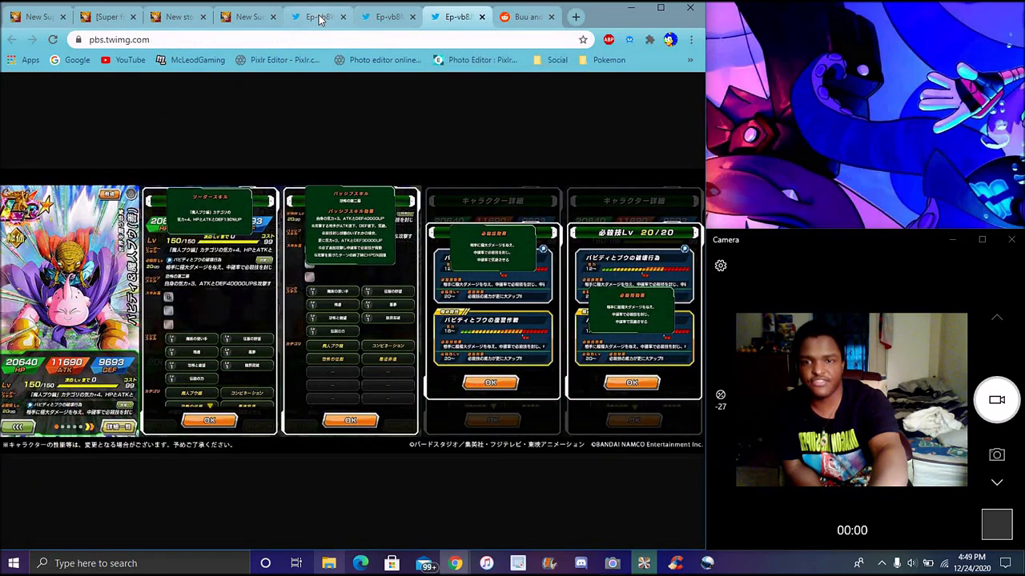
left_click(317, 16)
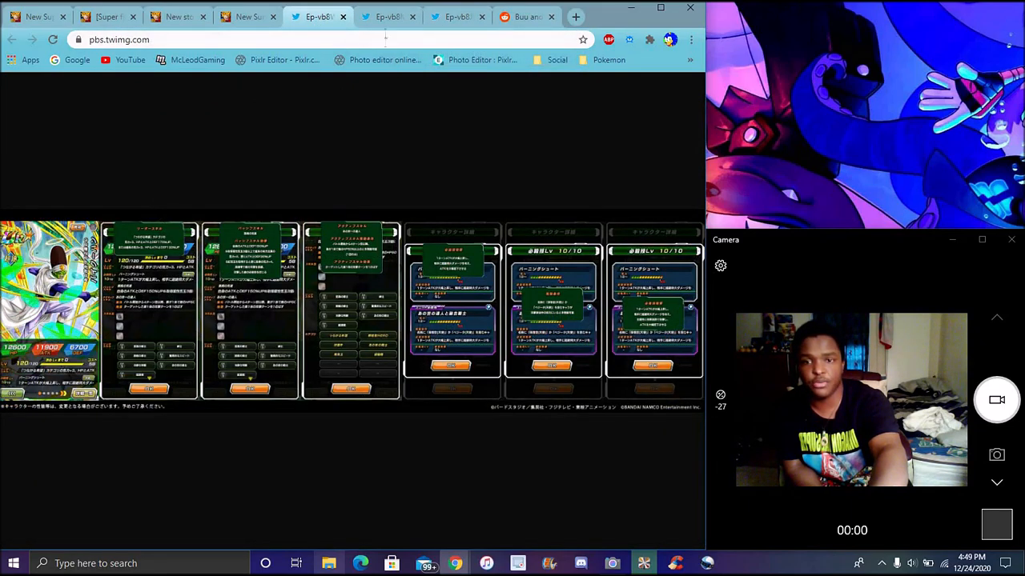